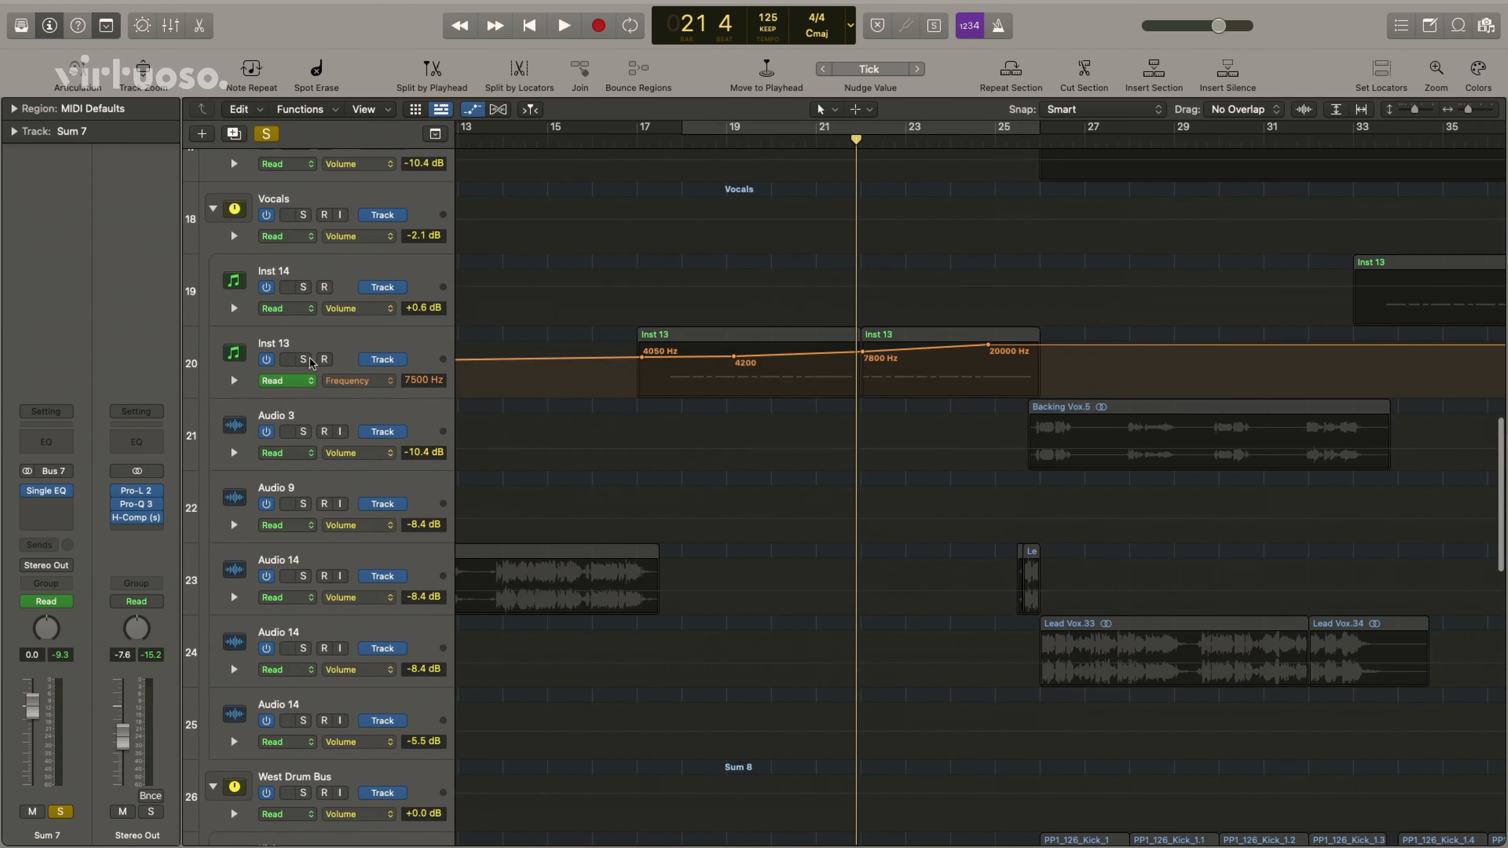
Solo the Inst 13 track so its filter-sweep automation regions are selected and audible alone
click(301, 359)
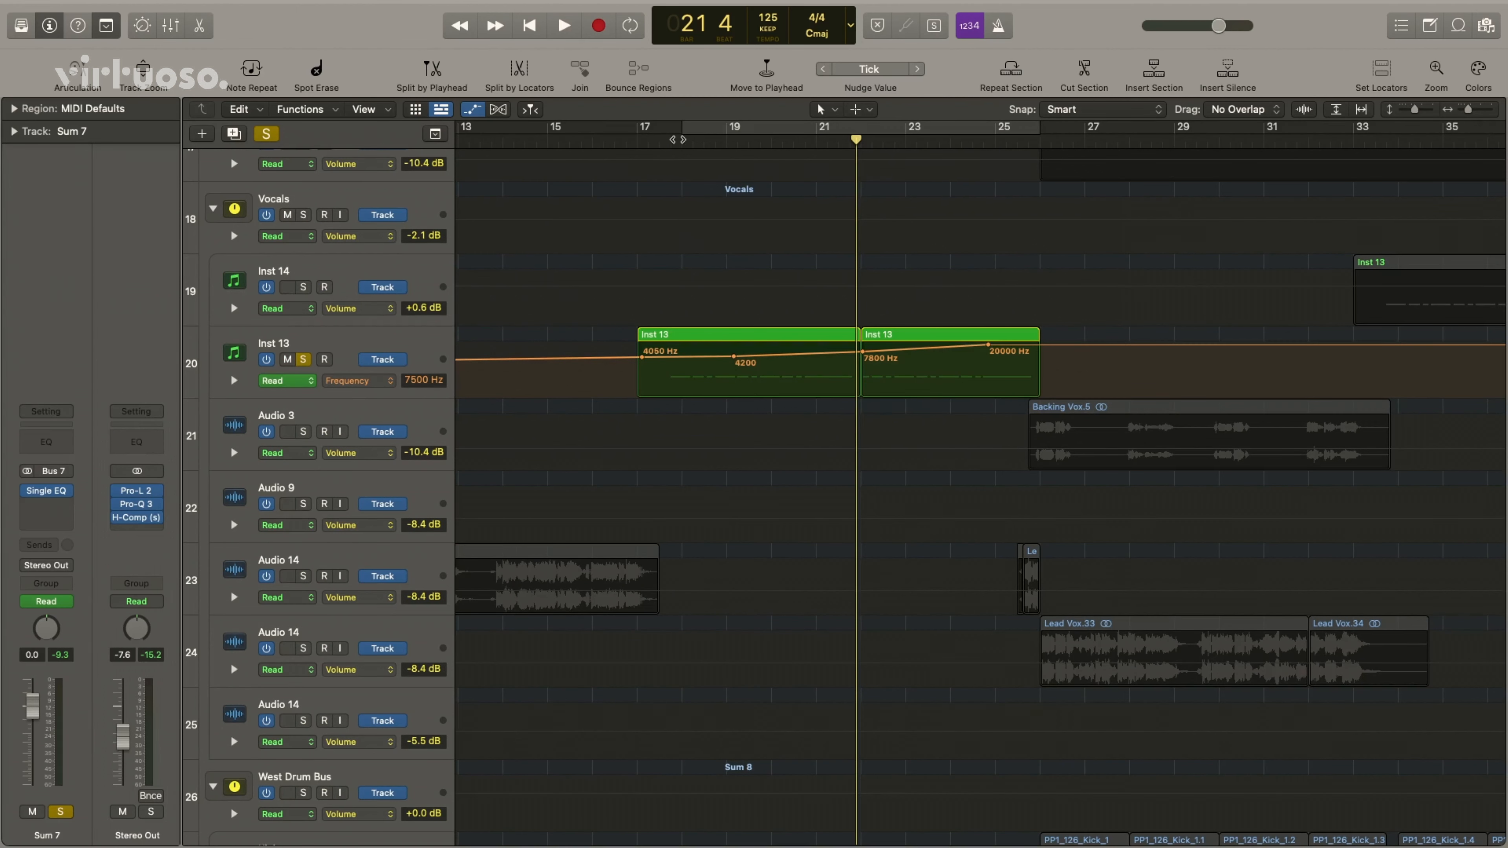